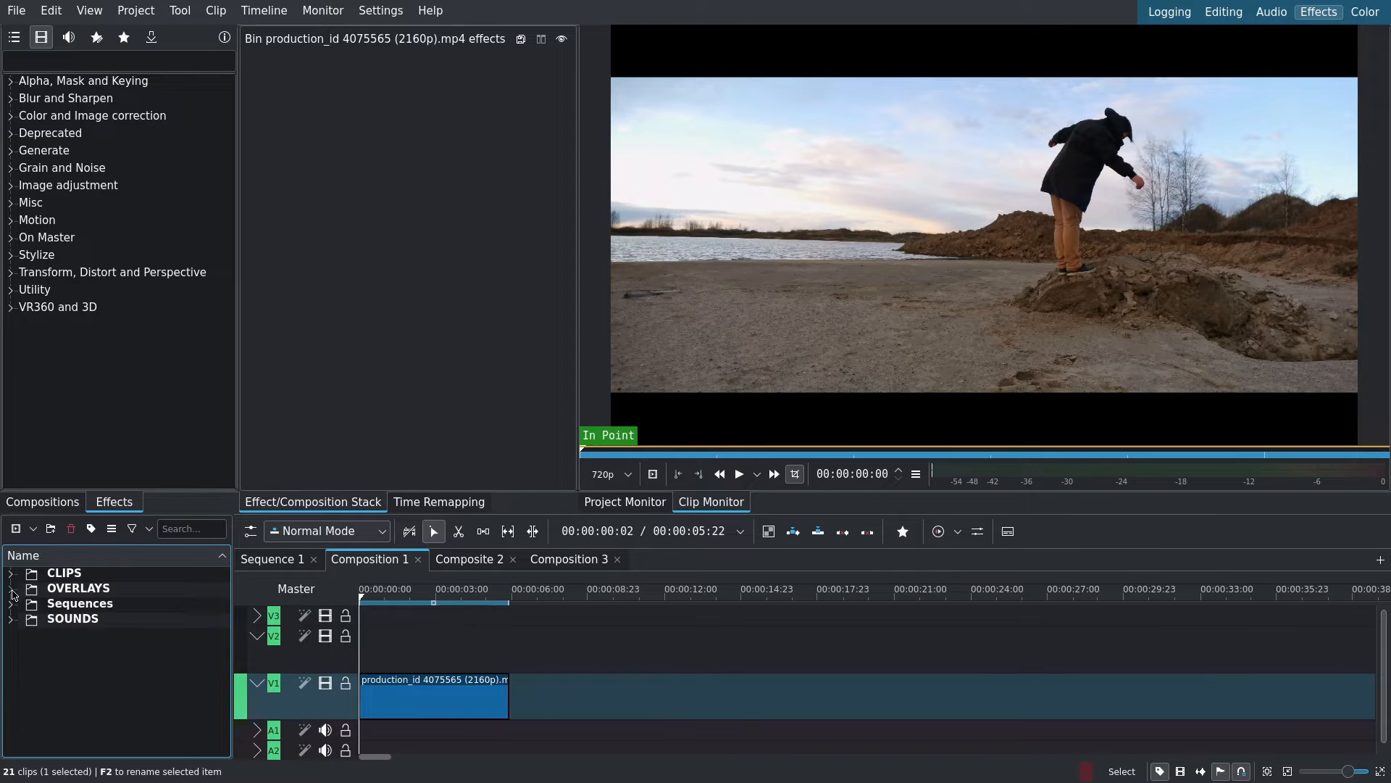
Step: Expand the overlays folder, preview the %04d.png dust sequence, and place it on V2
click(12, 588)
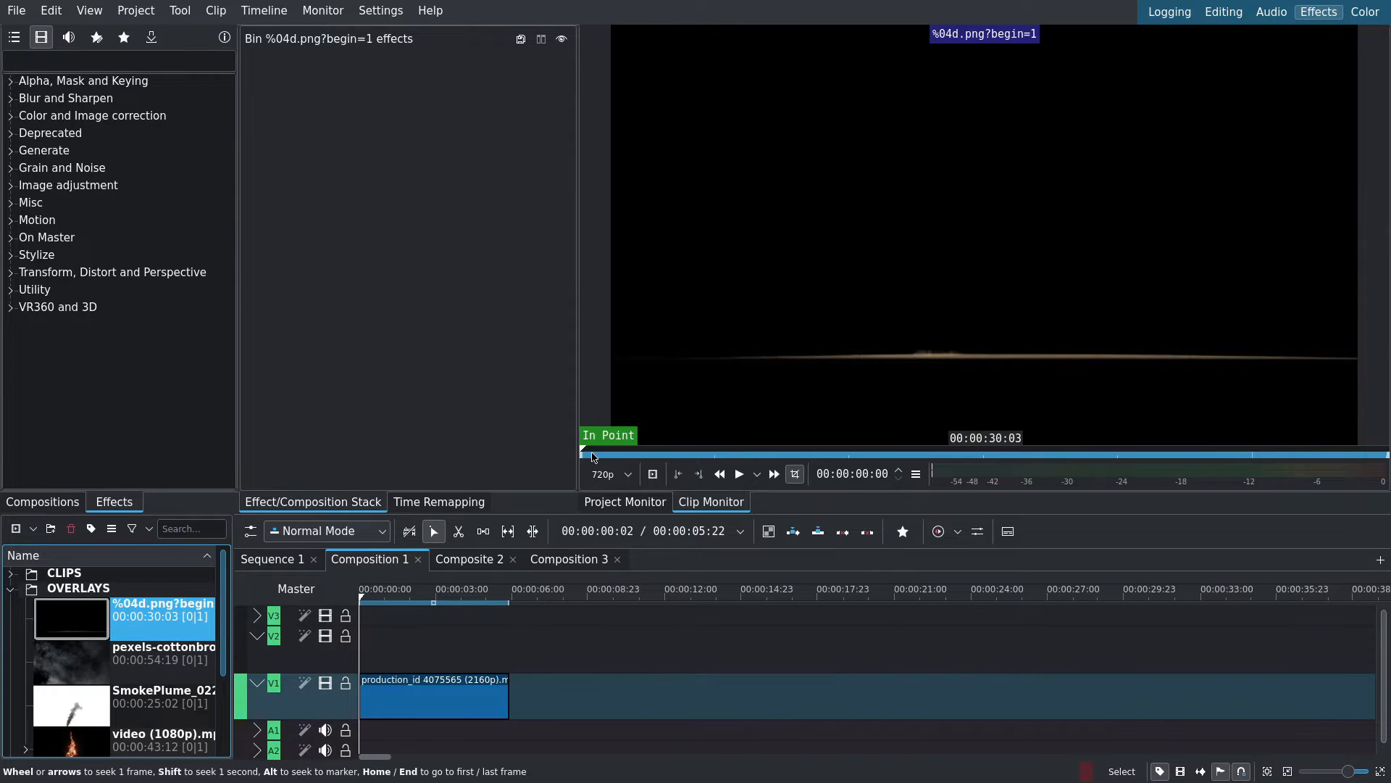
click(597, 455)
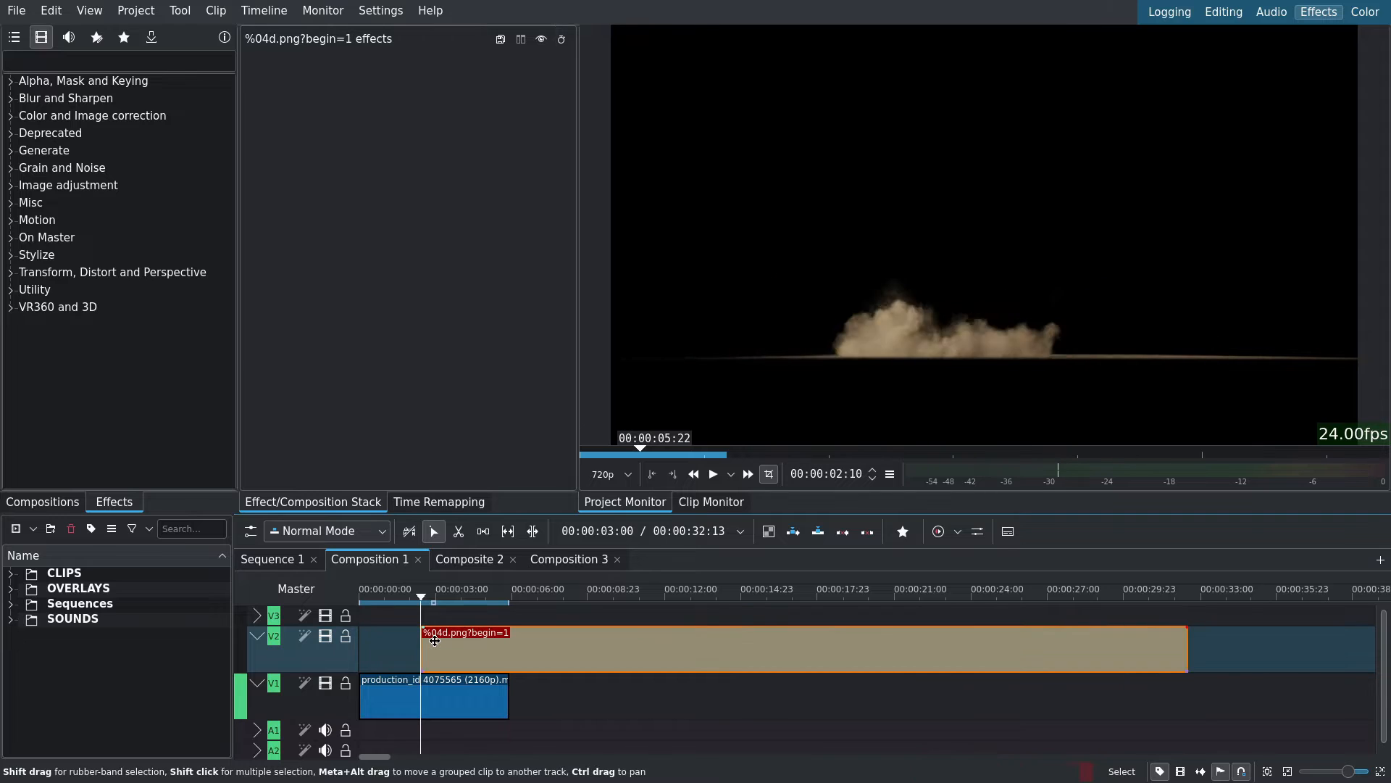
key(alt+Right)
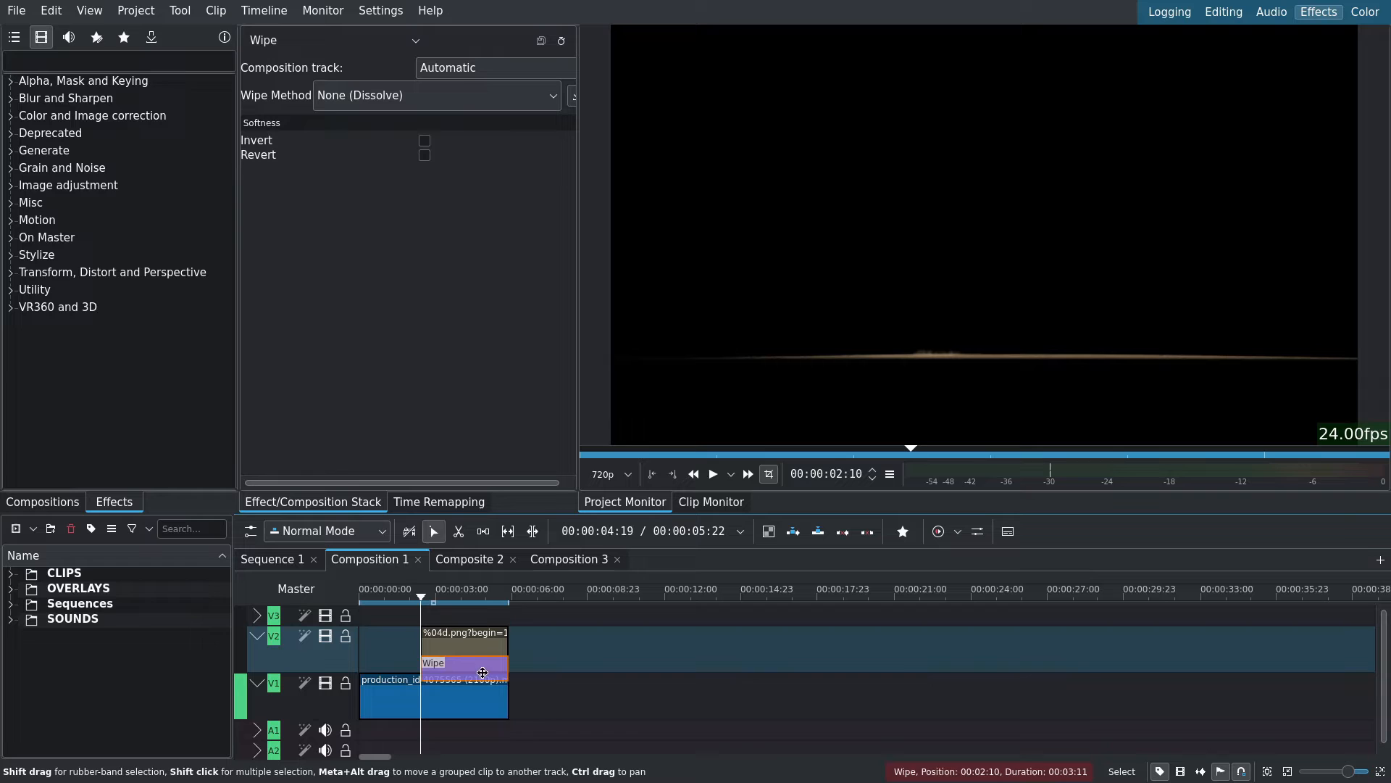
Step: Switch the composition to Composite and transform with Screen blending
click(477, 699)
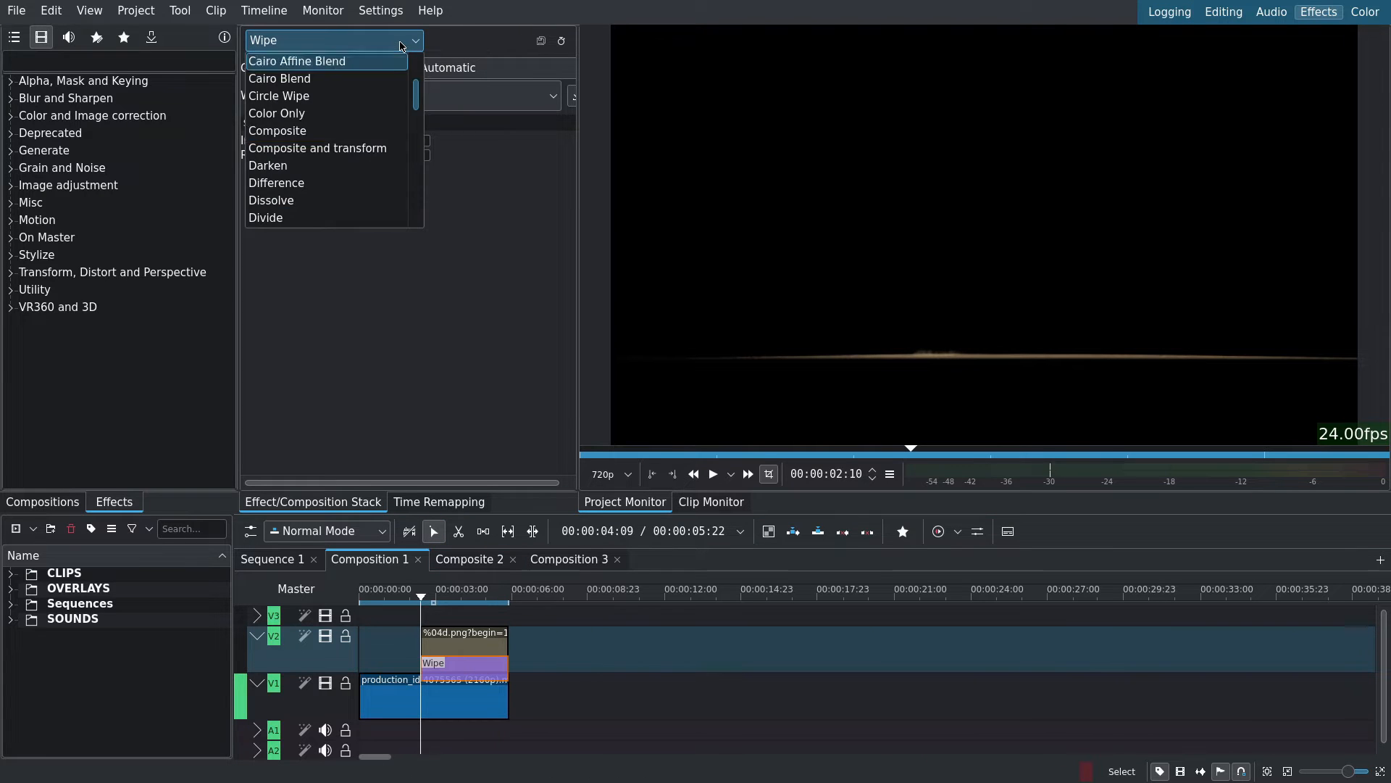
click(316, 147)
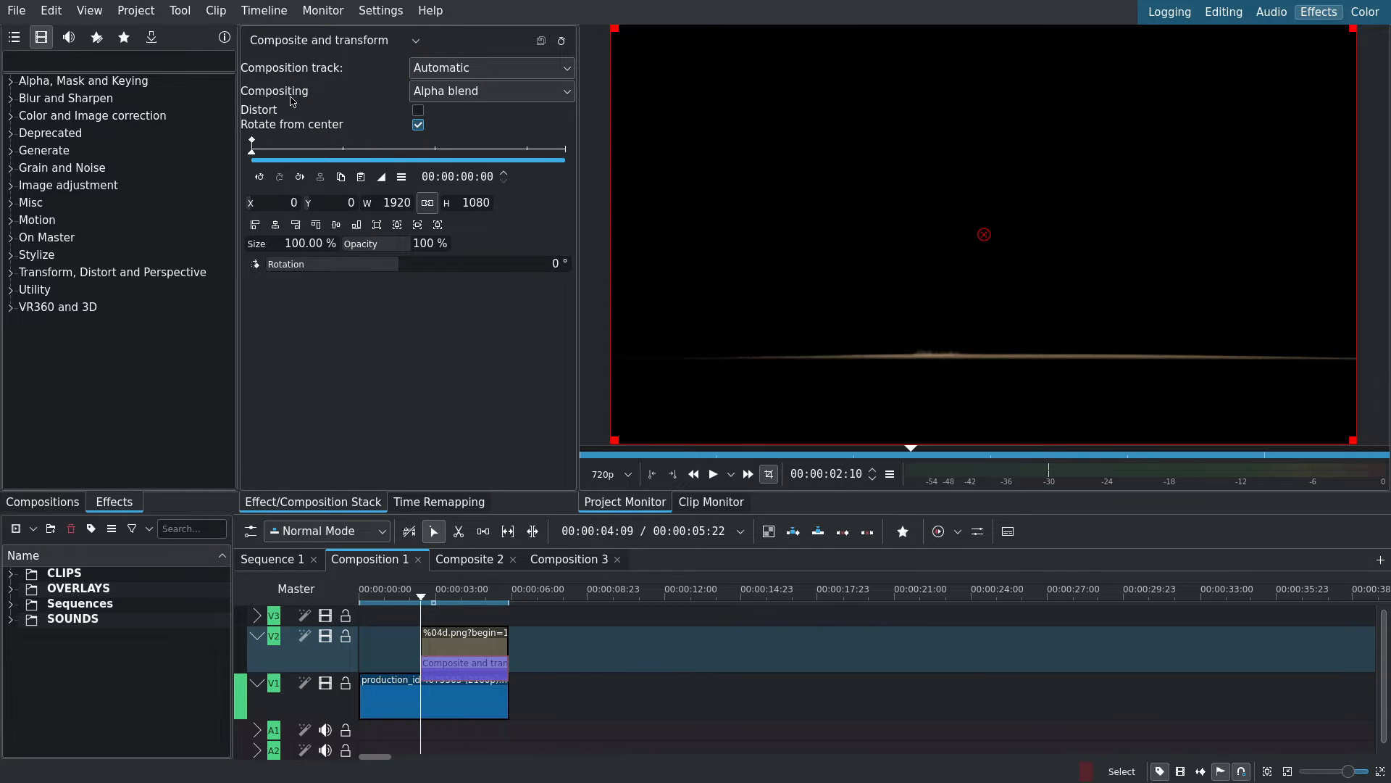
click(490, 90)
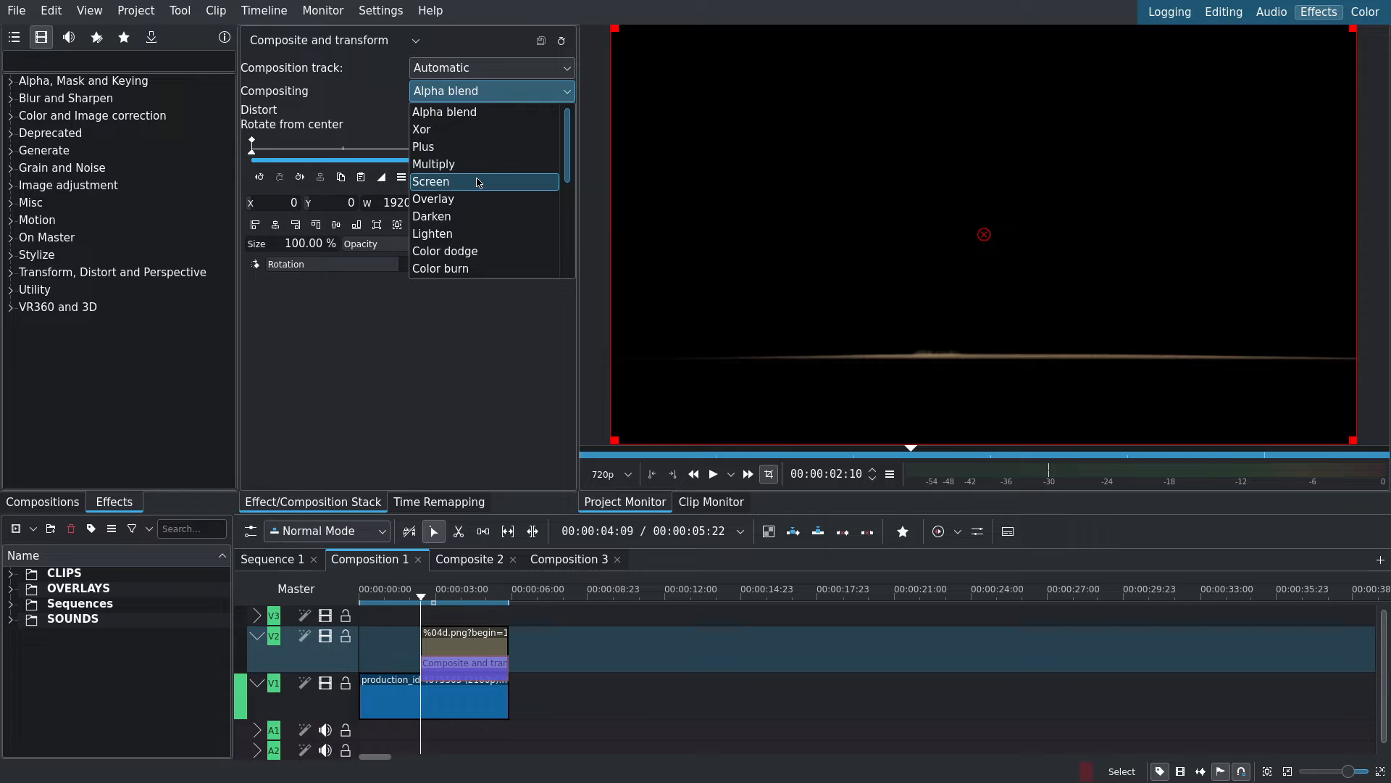
click(431, 181)
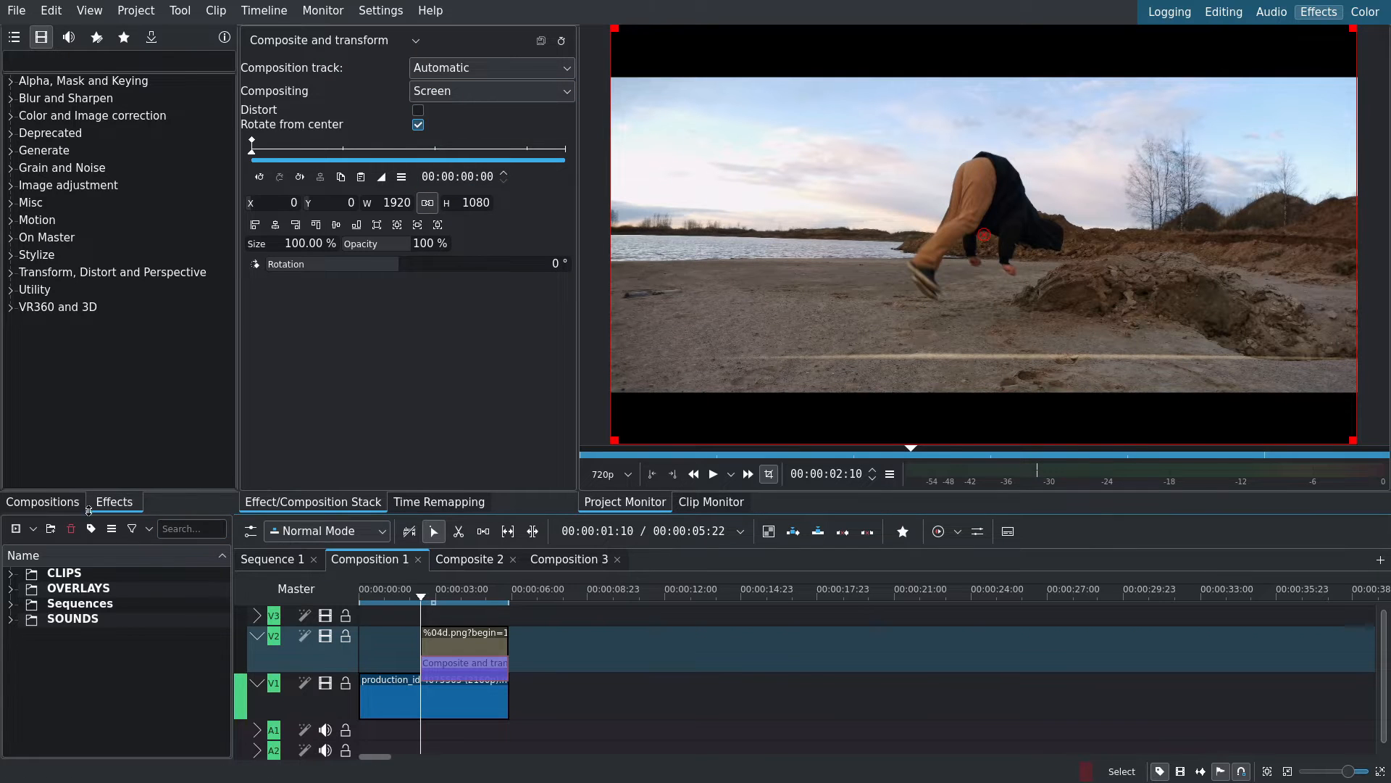
text(scre)
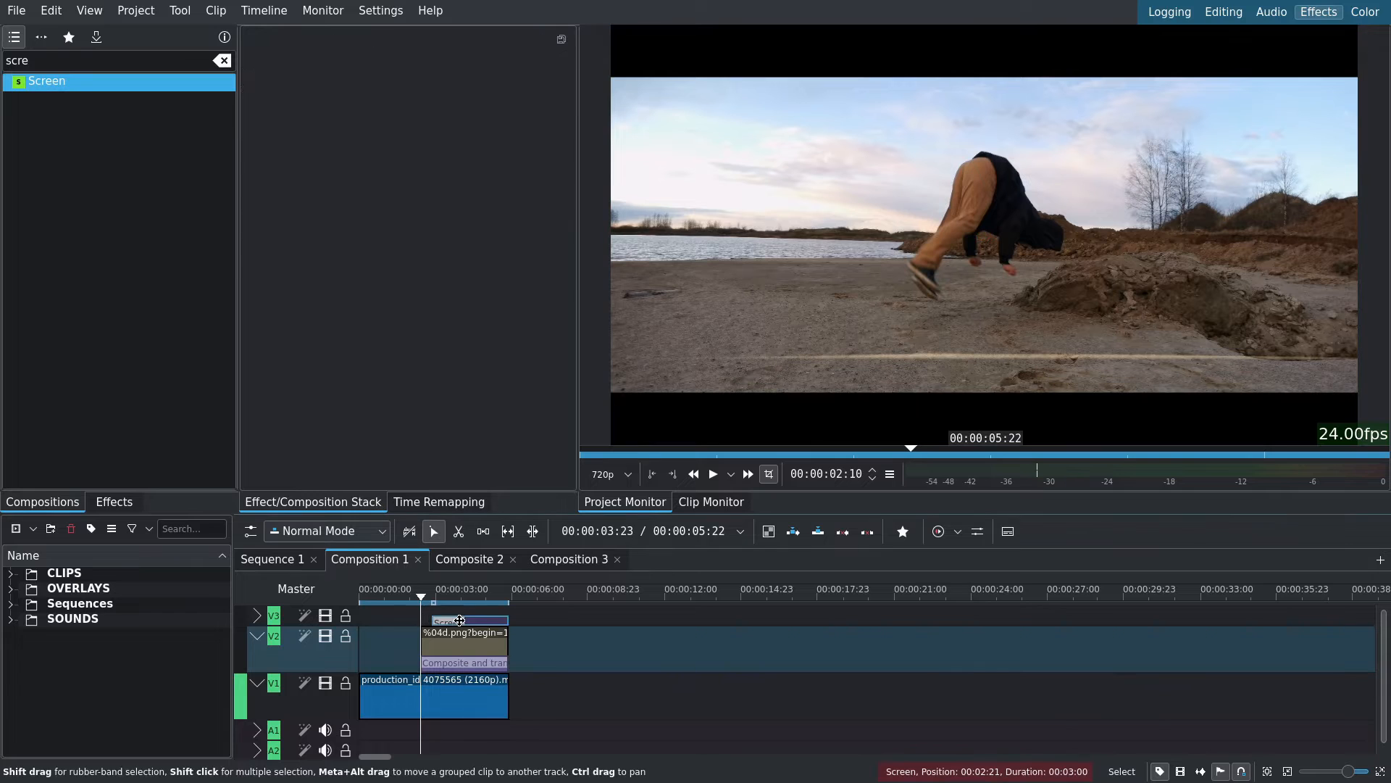
Step: Try the Screen composition type, then revert to Composite and transform
click(464, 661)
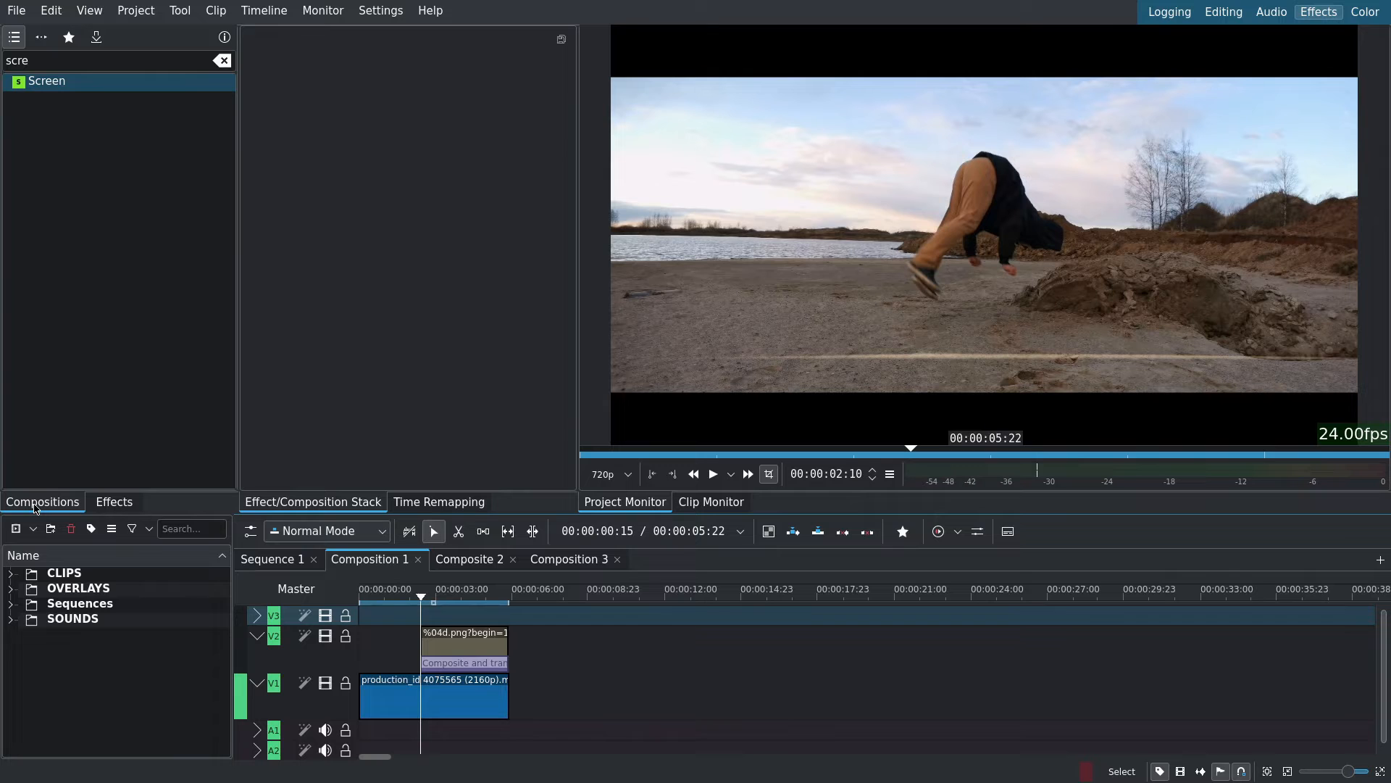
click(328, 40)
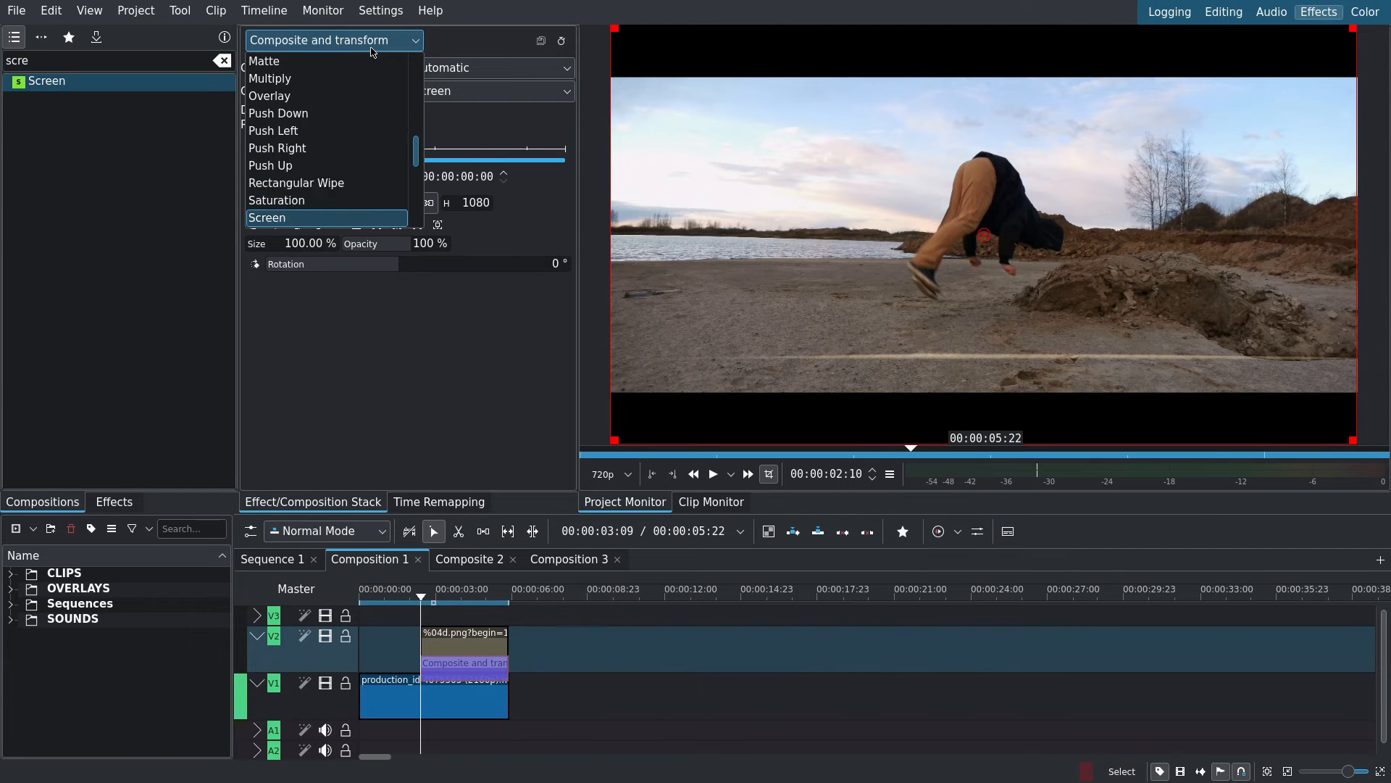
click(266, 217)
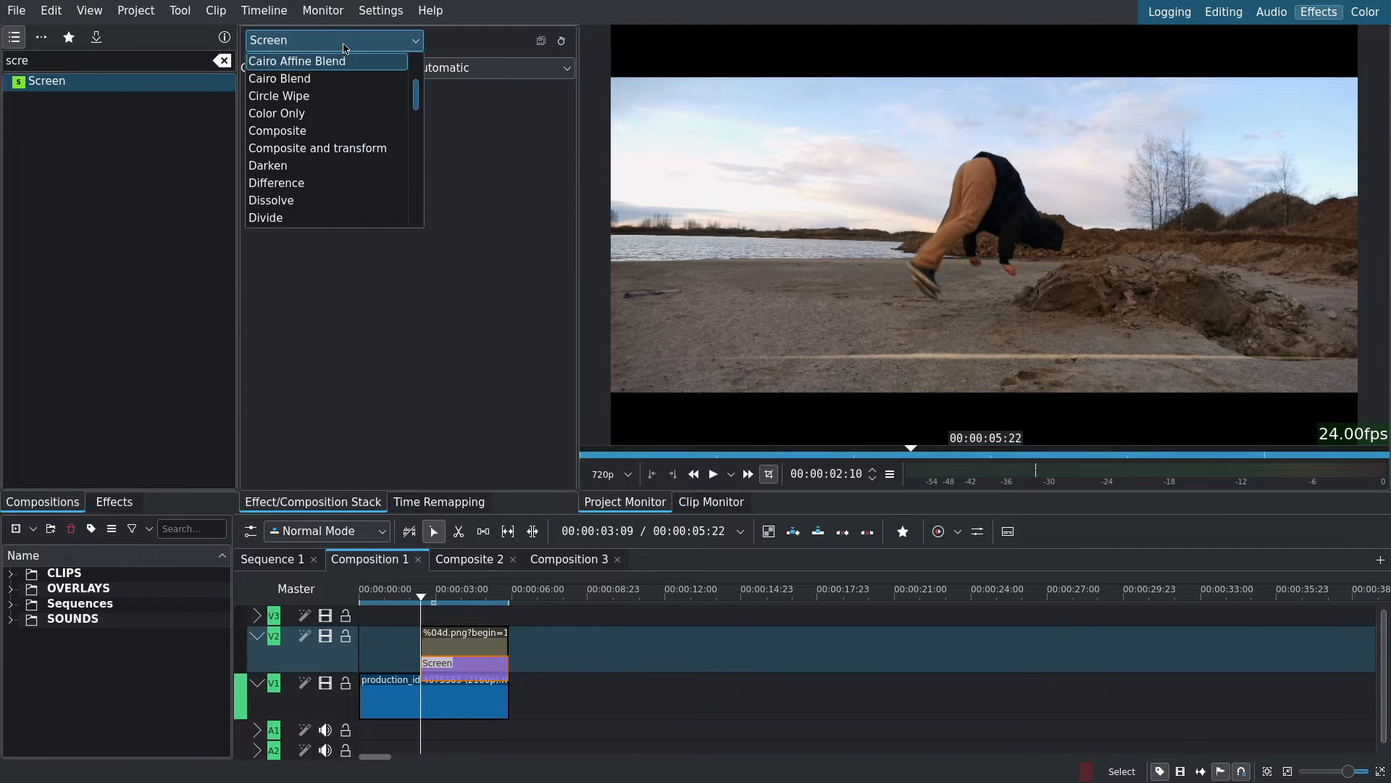
click(317, 148)
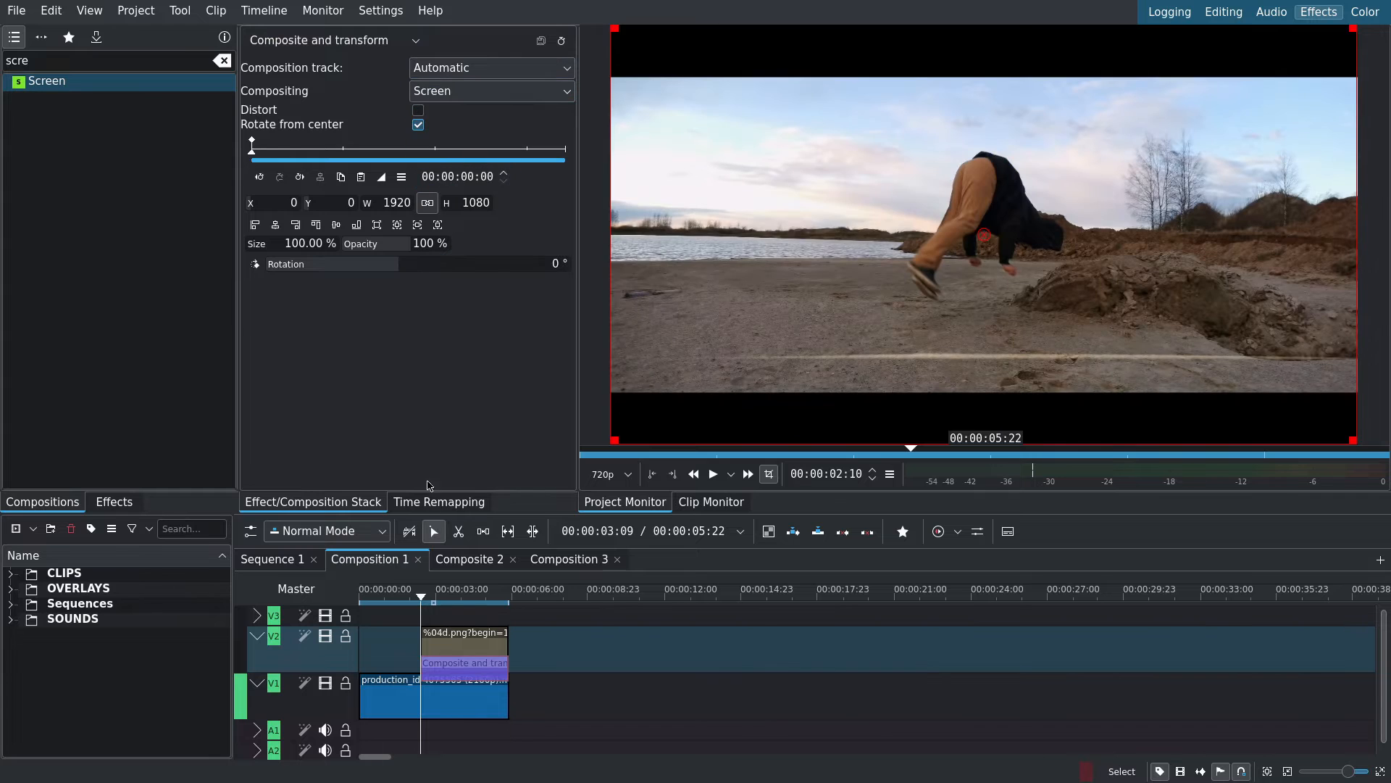
click(463, 634)
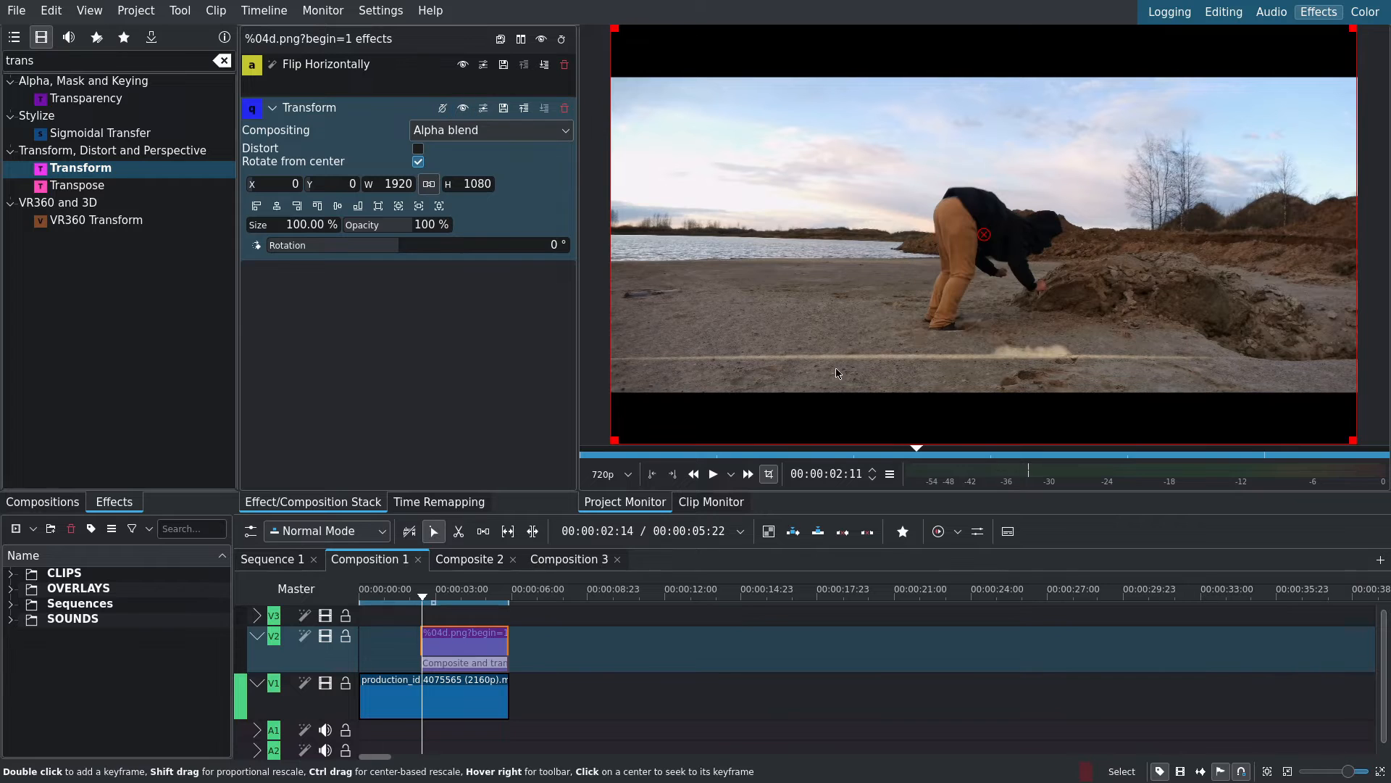
Step: Drag the dust overlay frame left and up to X -210, Y -66
drag(983, 234, 899, 211)
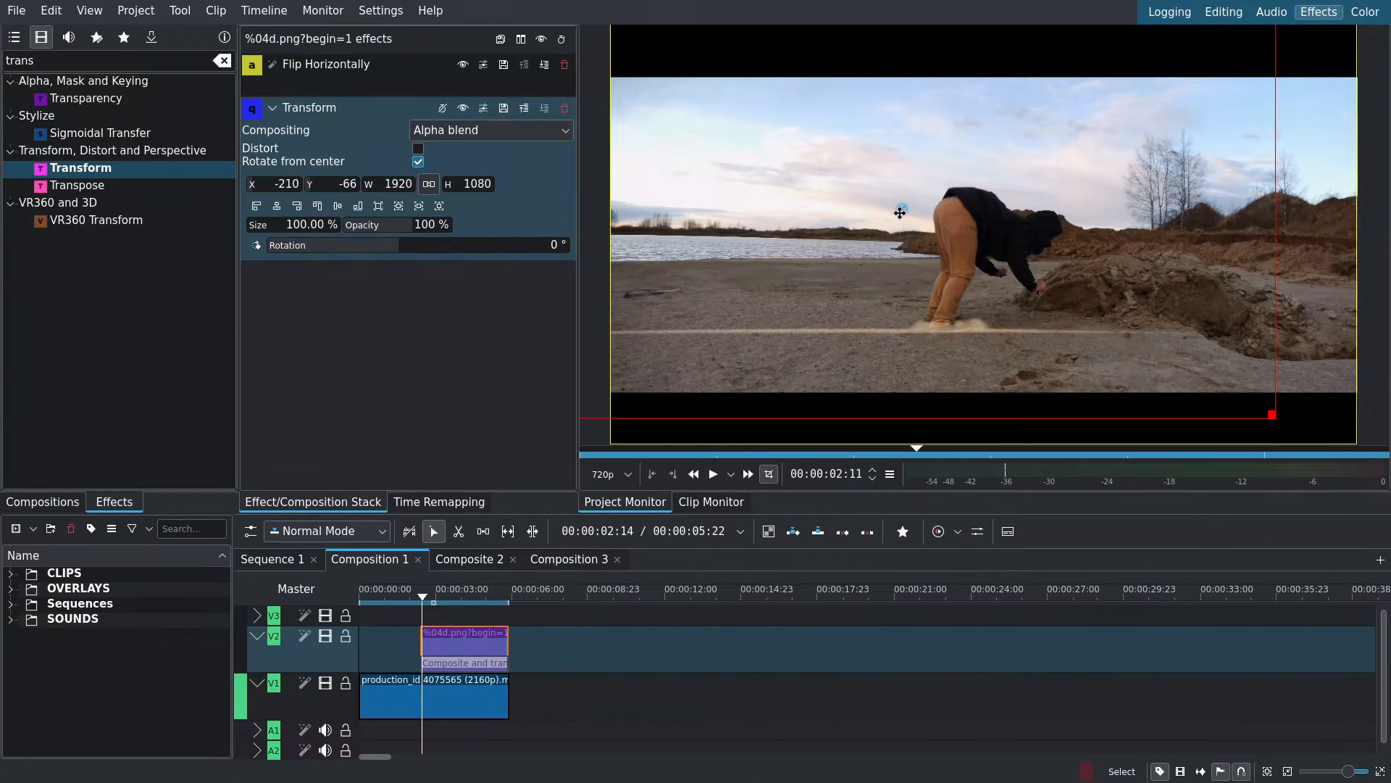
click(463, 662)
text(roto)
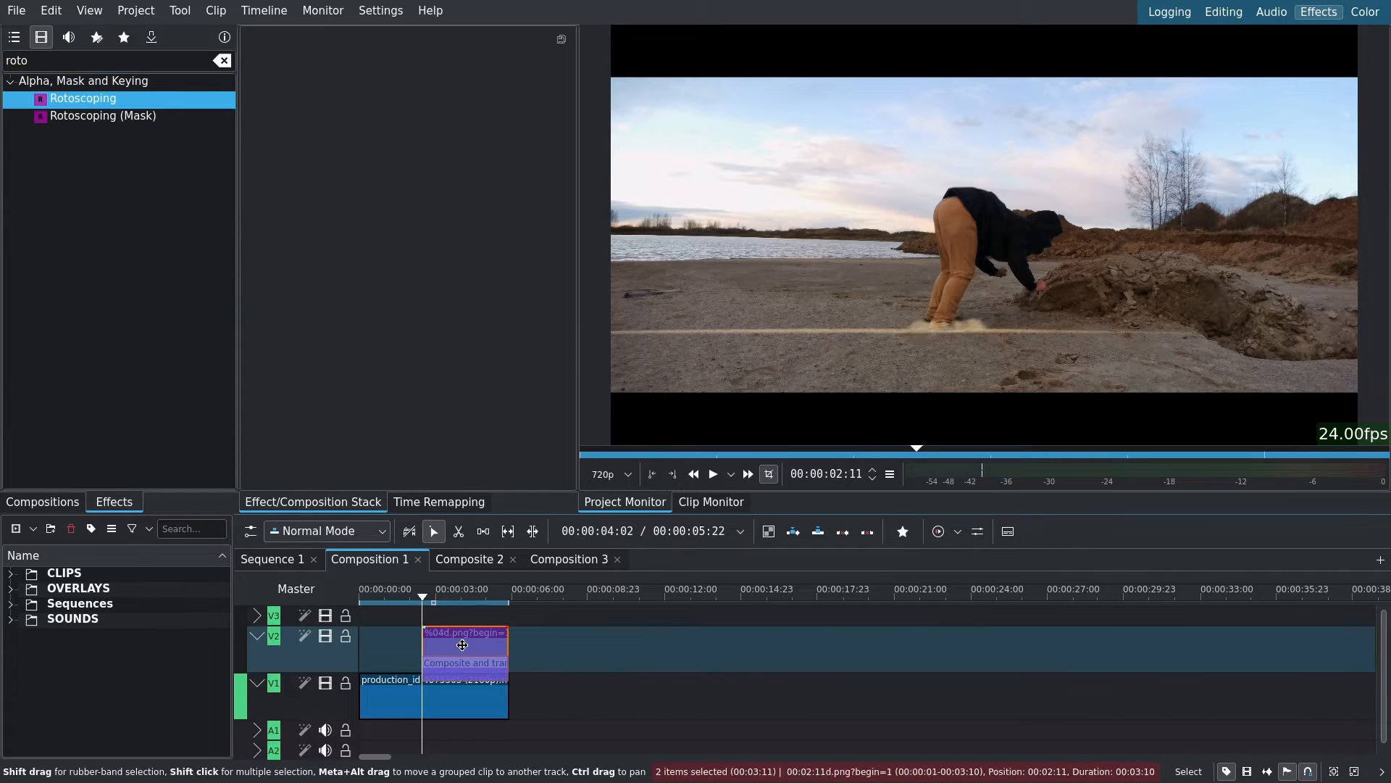
Step: Add Rotoscoping to the dust overlay and collapse the Curves settings panels
double_click(464, 644)
text(curv)
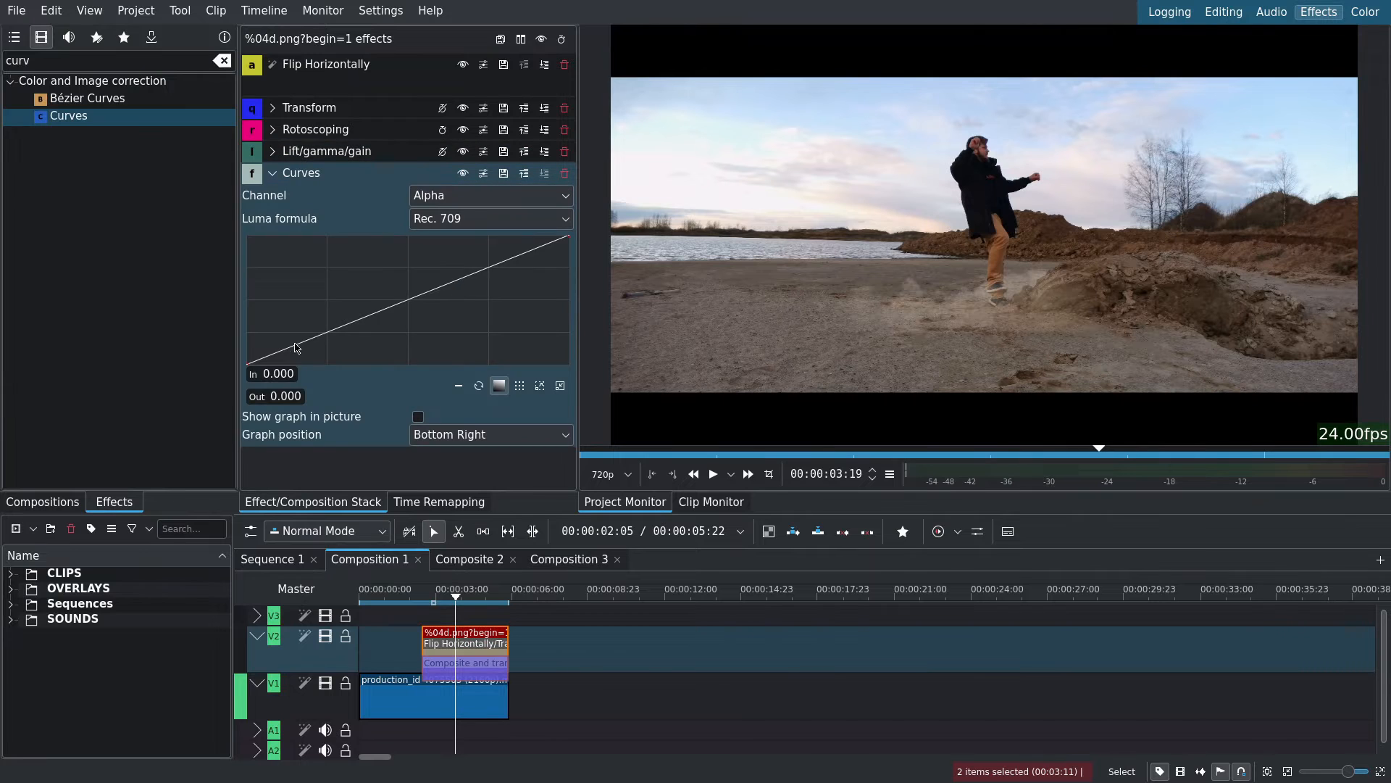
click(273, 172)
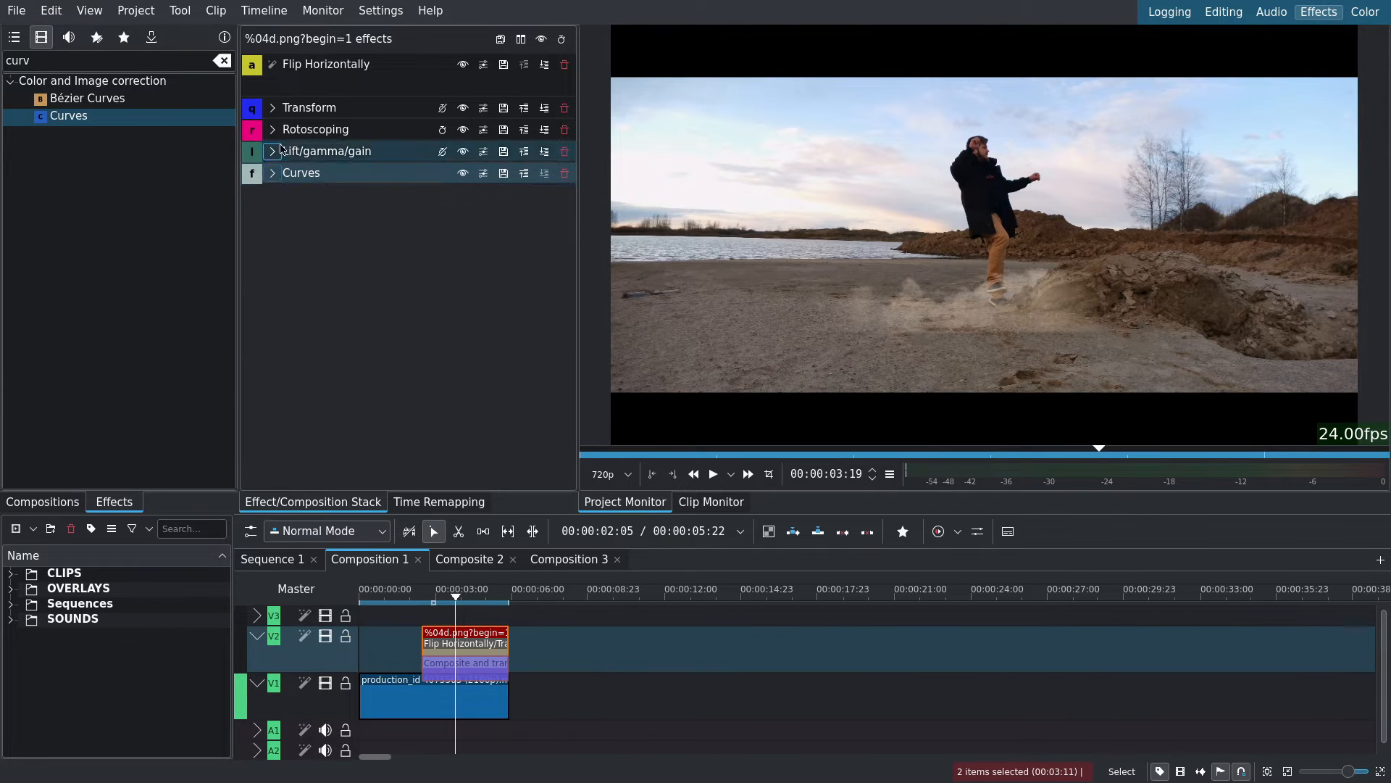
click(273, 129)
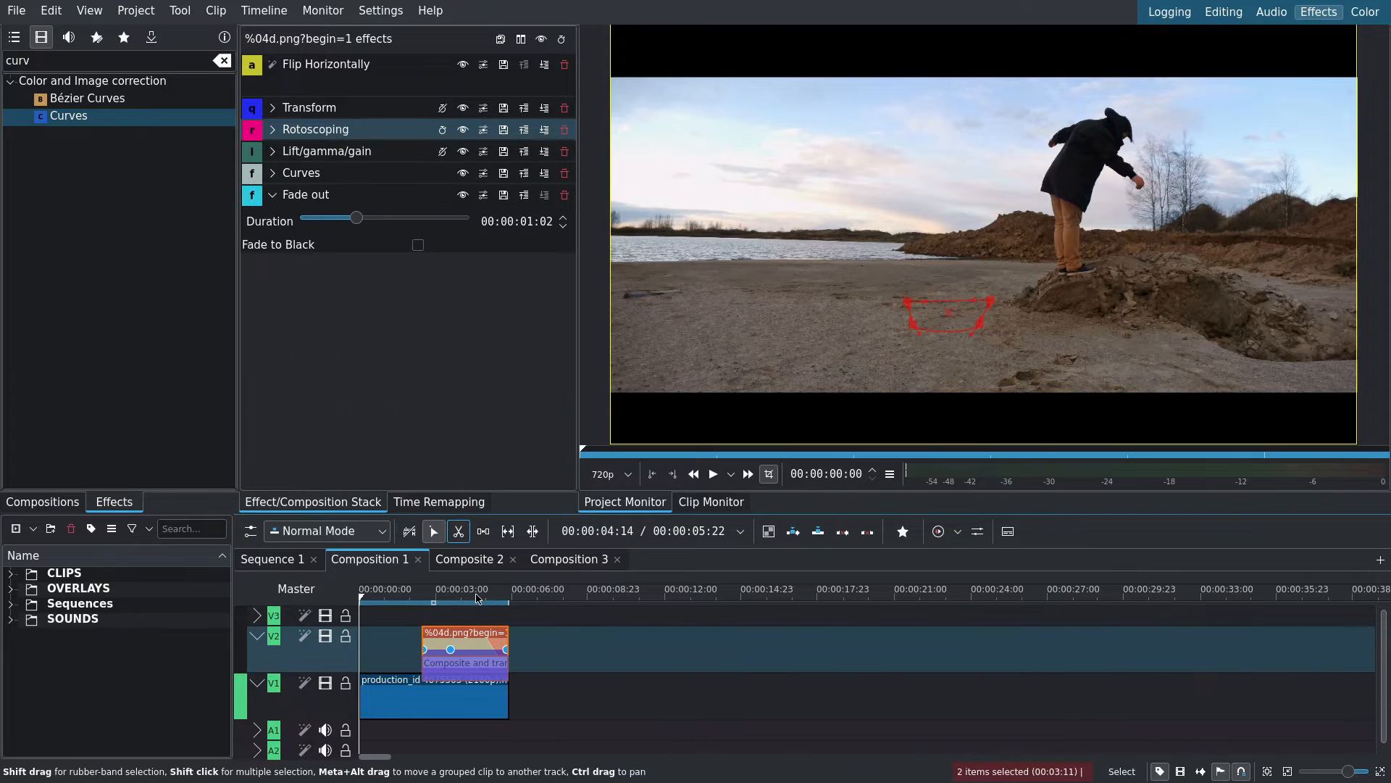
Step: Give the overlay a 00:00:01:02 Fade out and jump to the landing moment
click(713, 473)
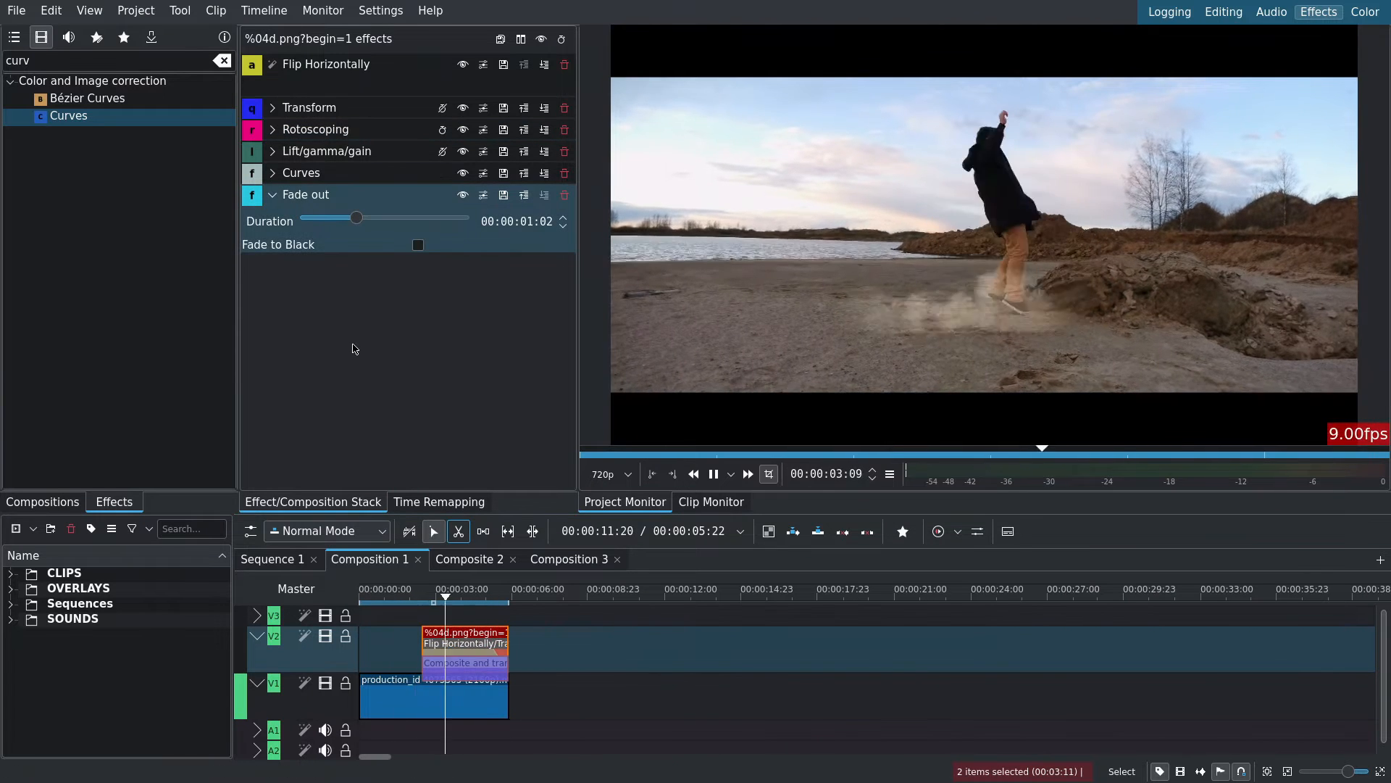
click(273, 129)
text(dis)
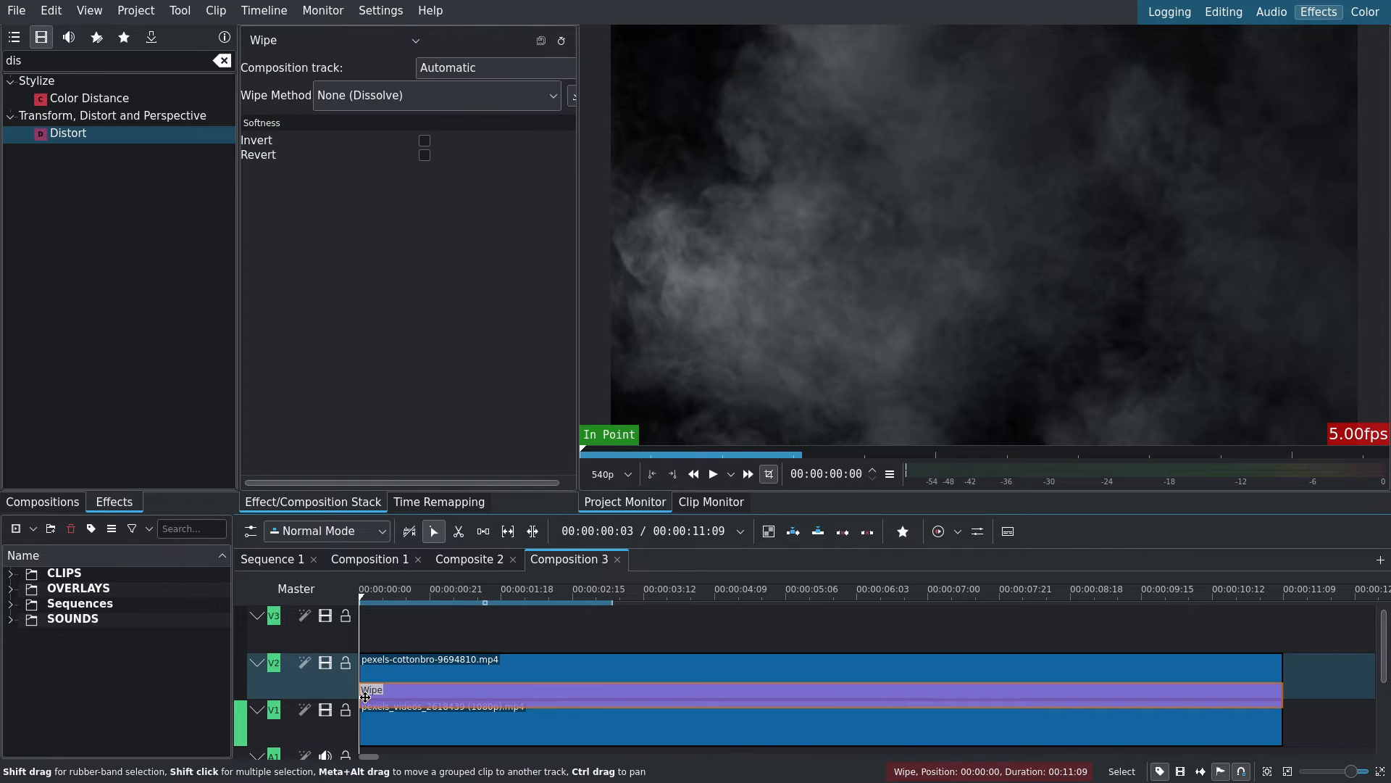
Step: Select the composition between the fog and shed clips in Composition 3
click(333, 40)
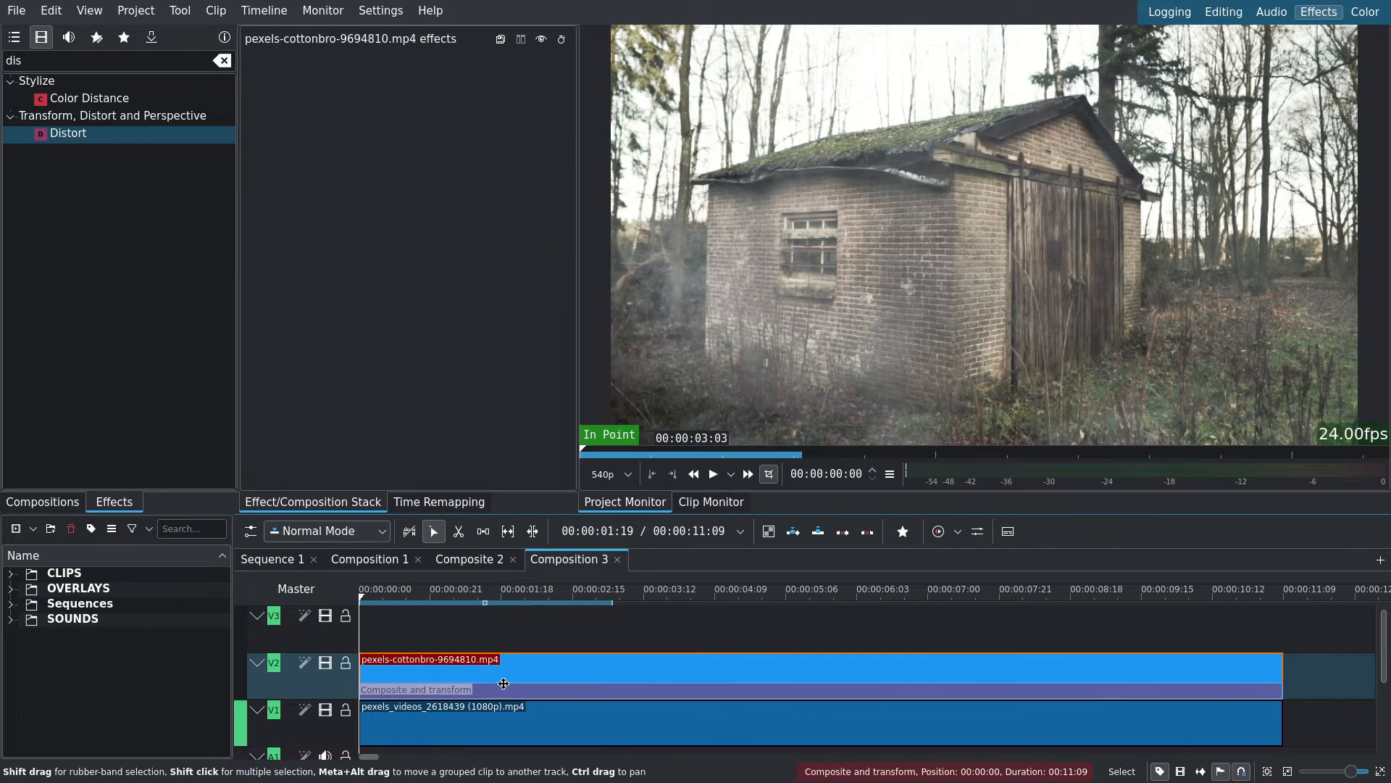
Step: Add Transform to the fog clip at 110% size with an X-shifted end keyframe
text(trans)
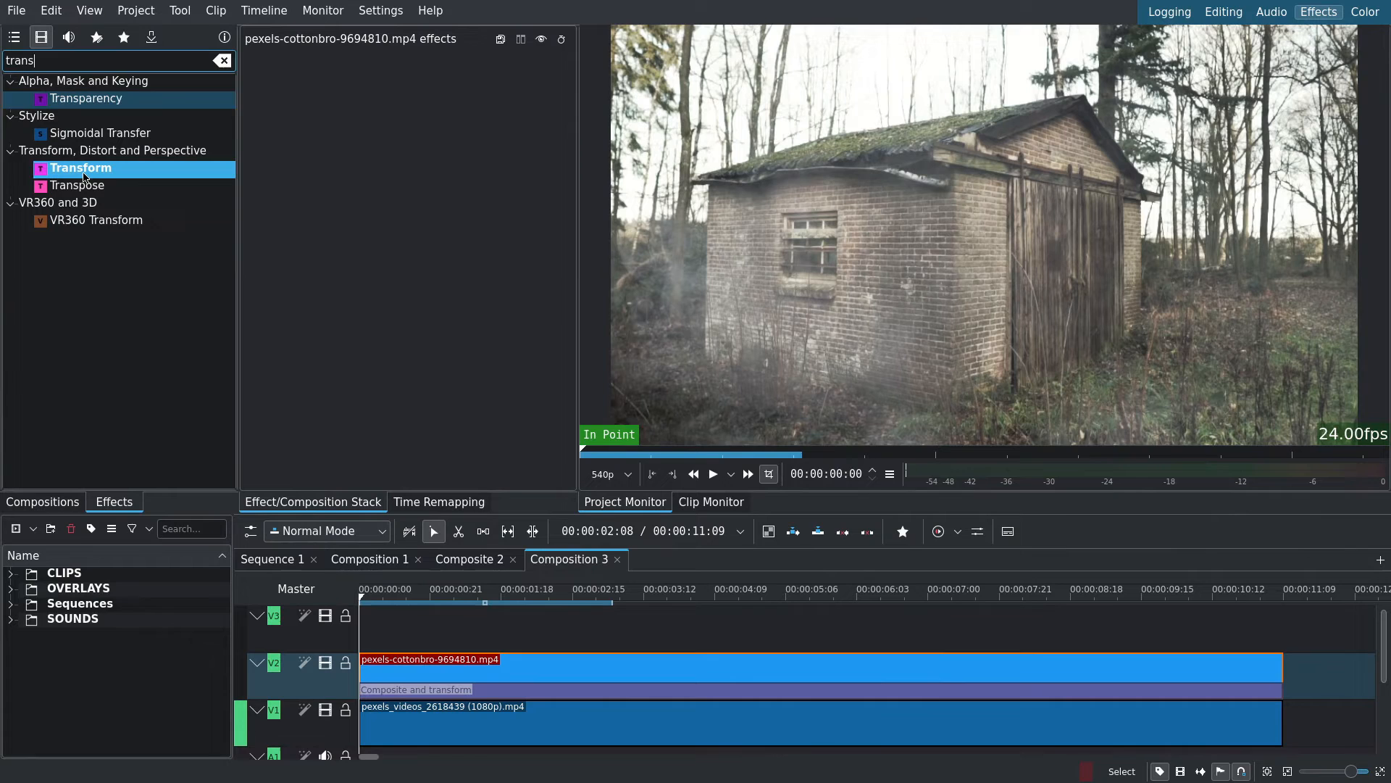
double_click(82, 167)
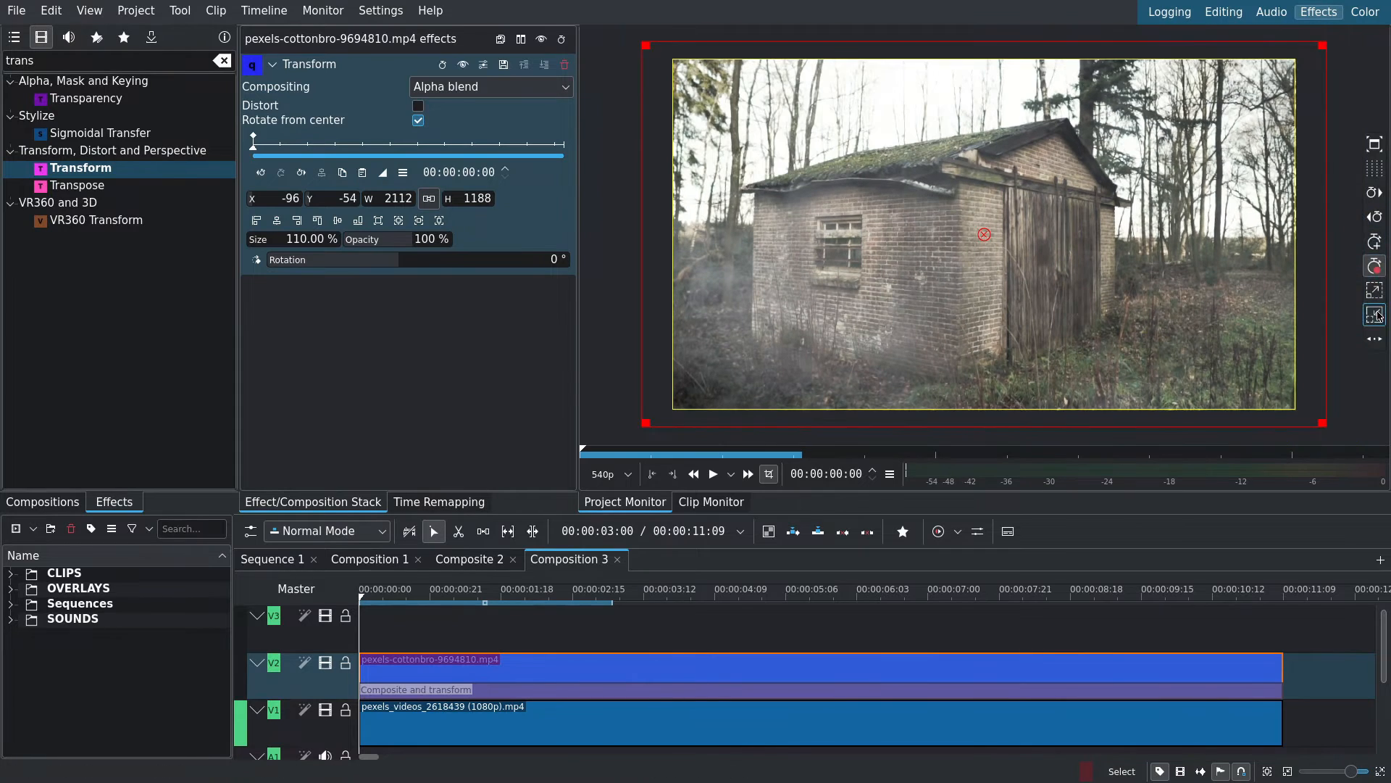
click(297, 220)
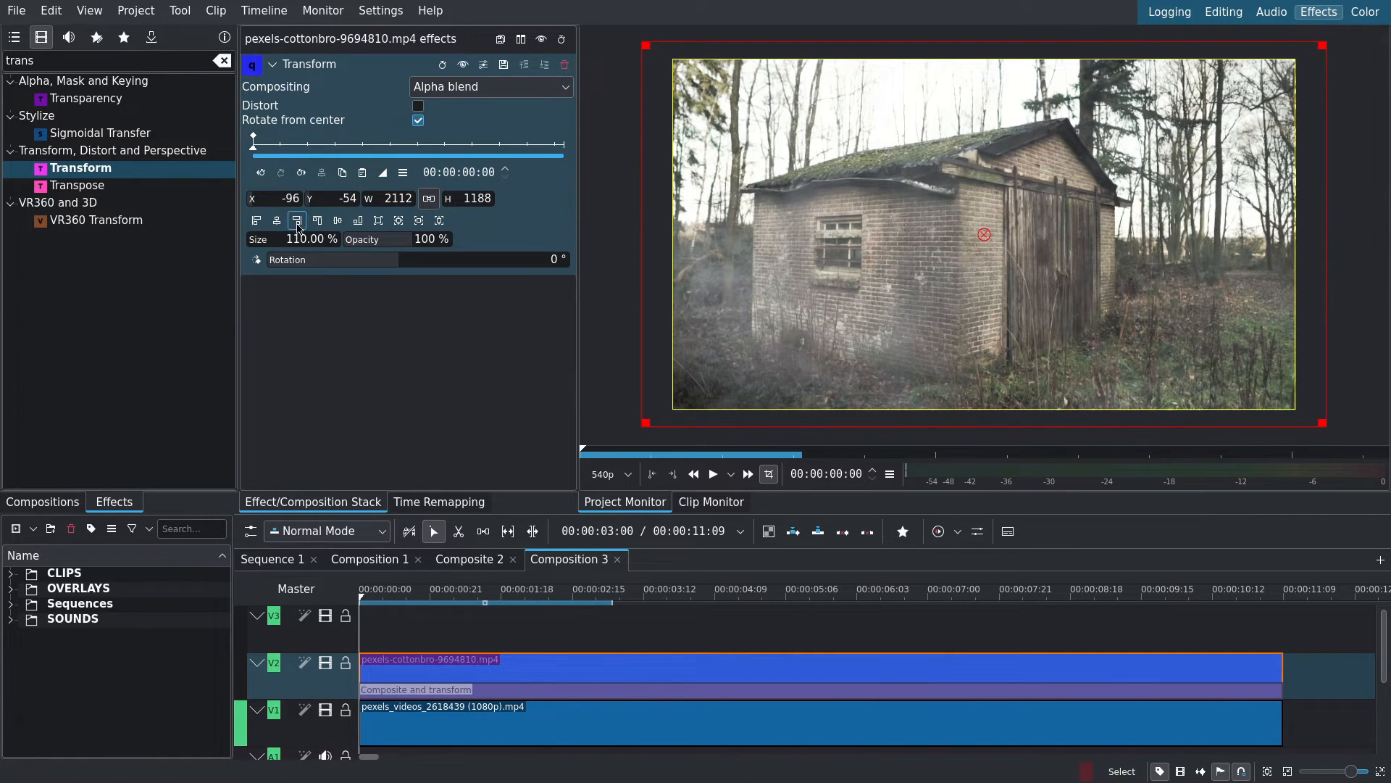
click(748, 474)
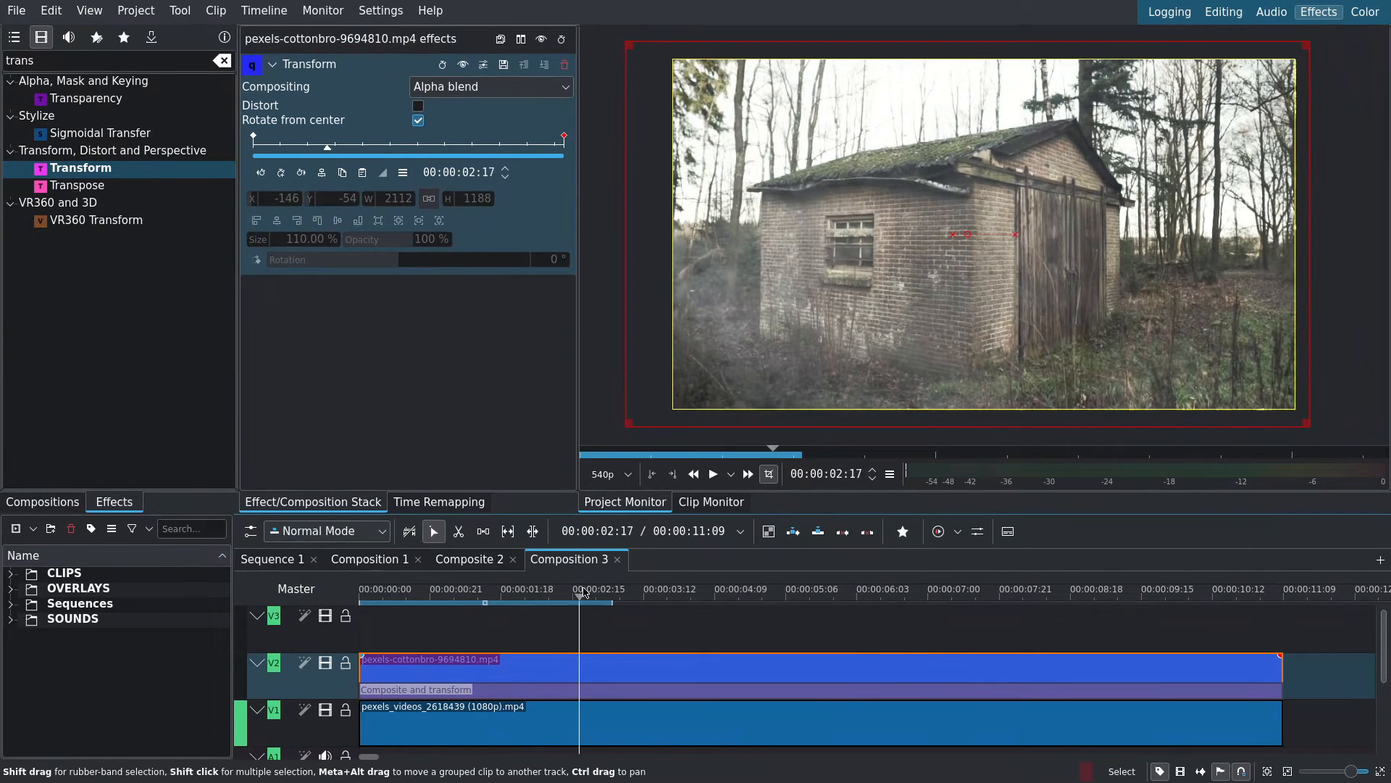
click(932, 589)
text(satu)
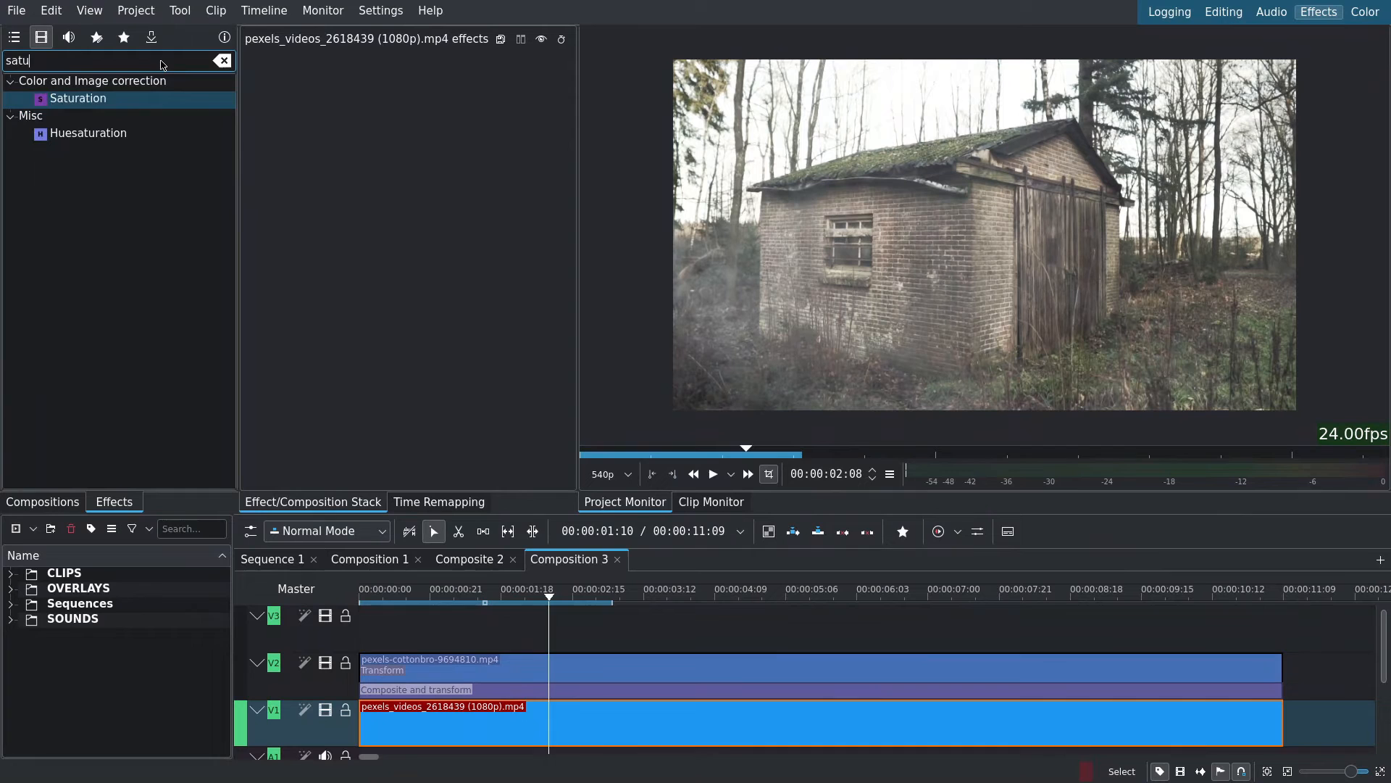
Step: Add Saturation to the shed clip and lower the Lift/gamma/gain gain to darken it
double_click(79, 98)
text(cur)
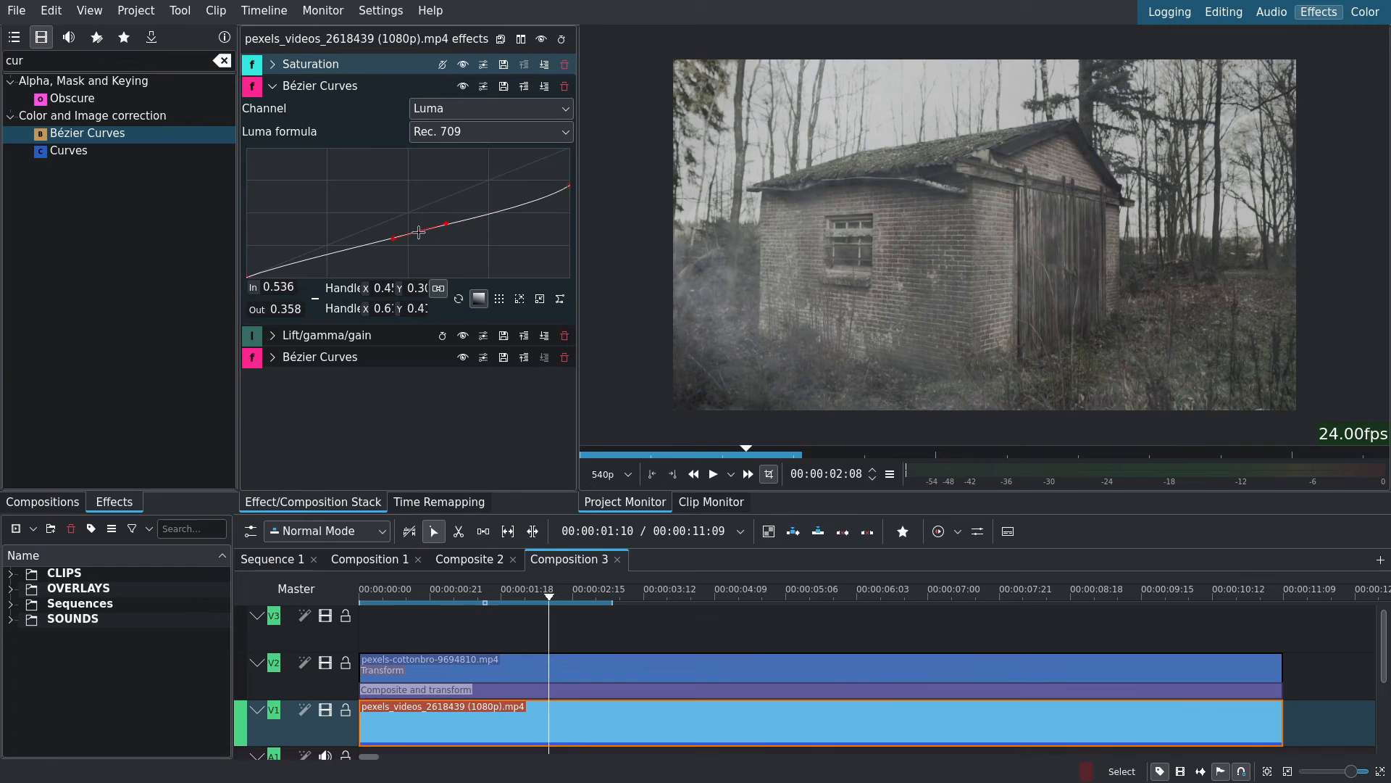
click(272, 85)
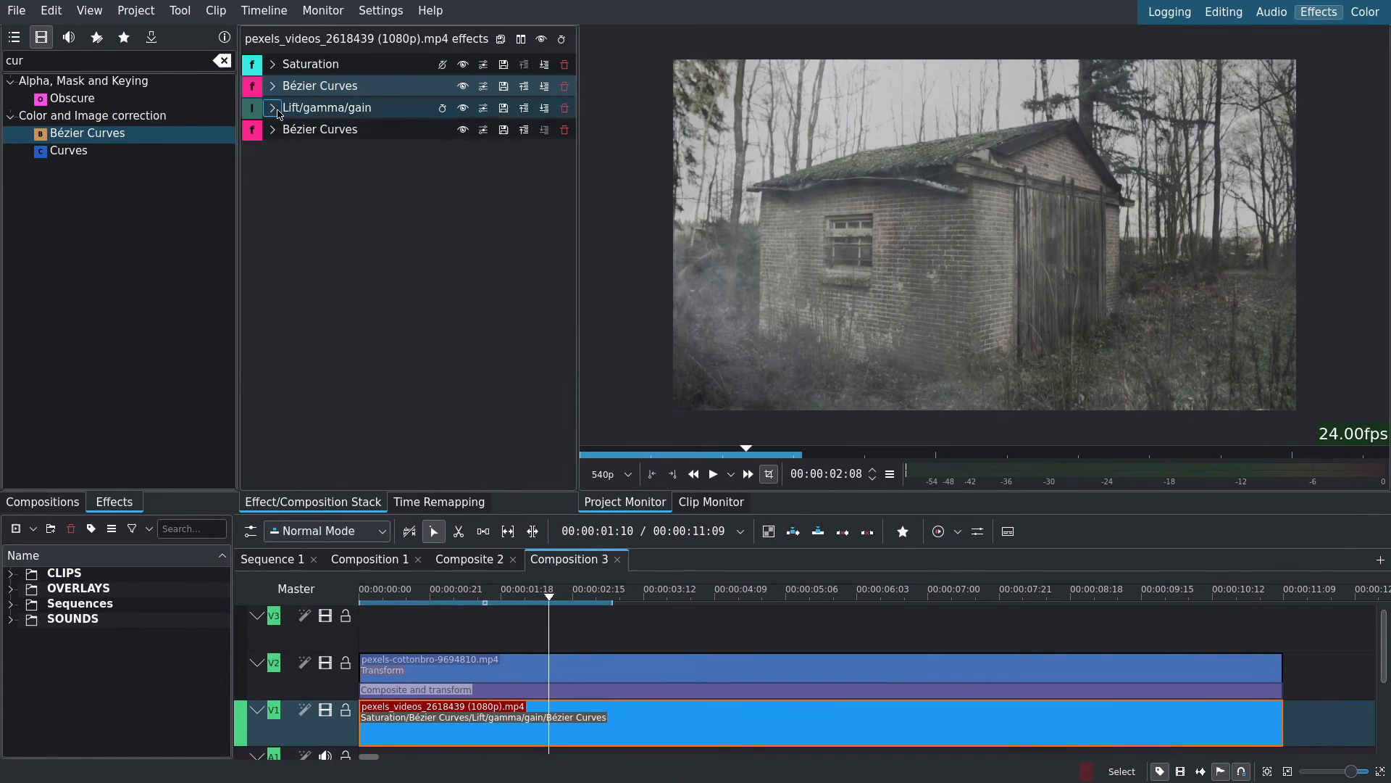
click(273, 107)
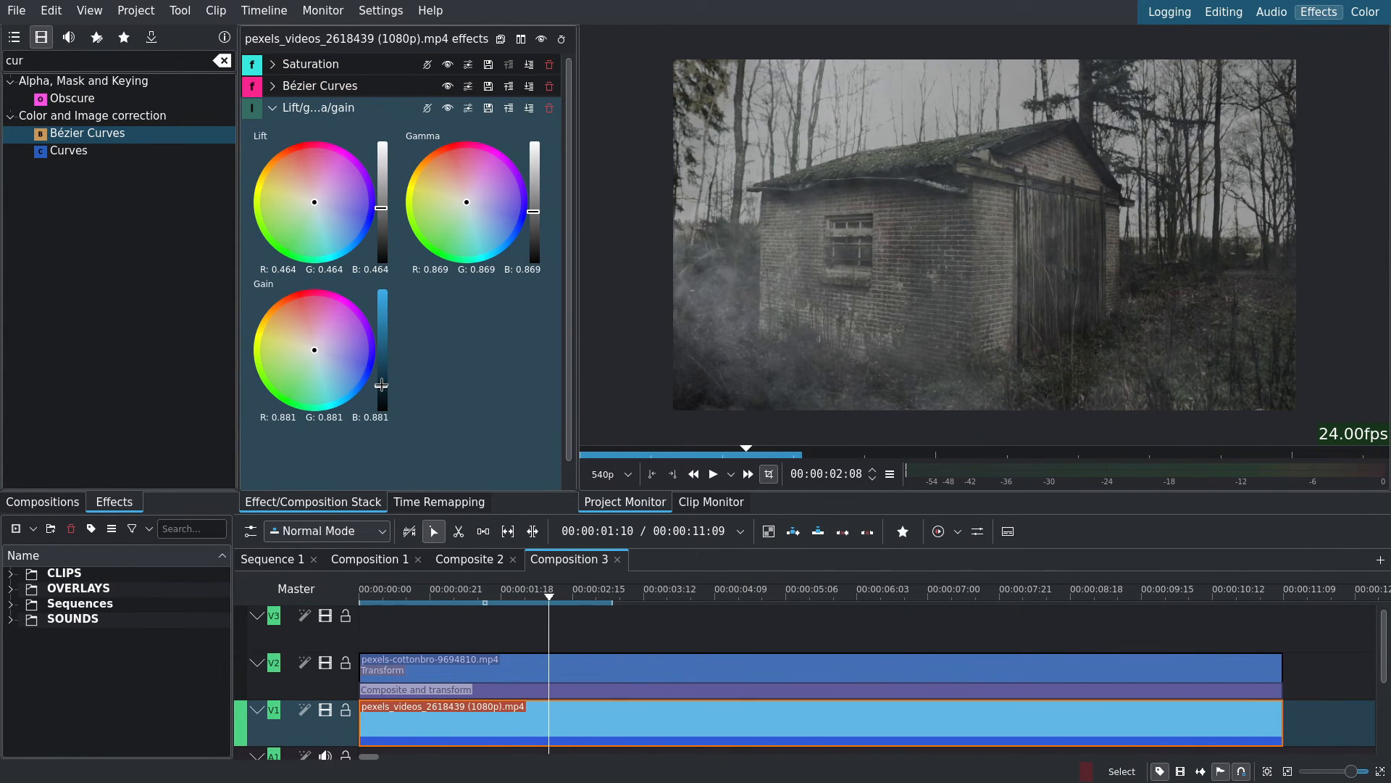
drag(314, 202, 318, 208)
text(lif)
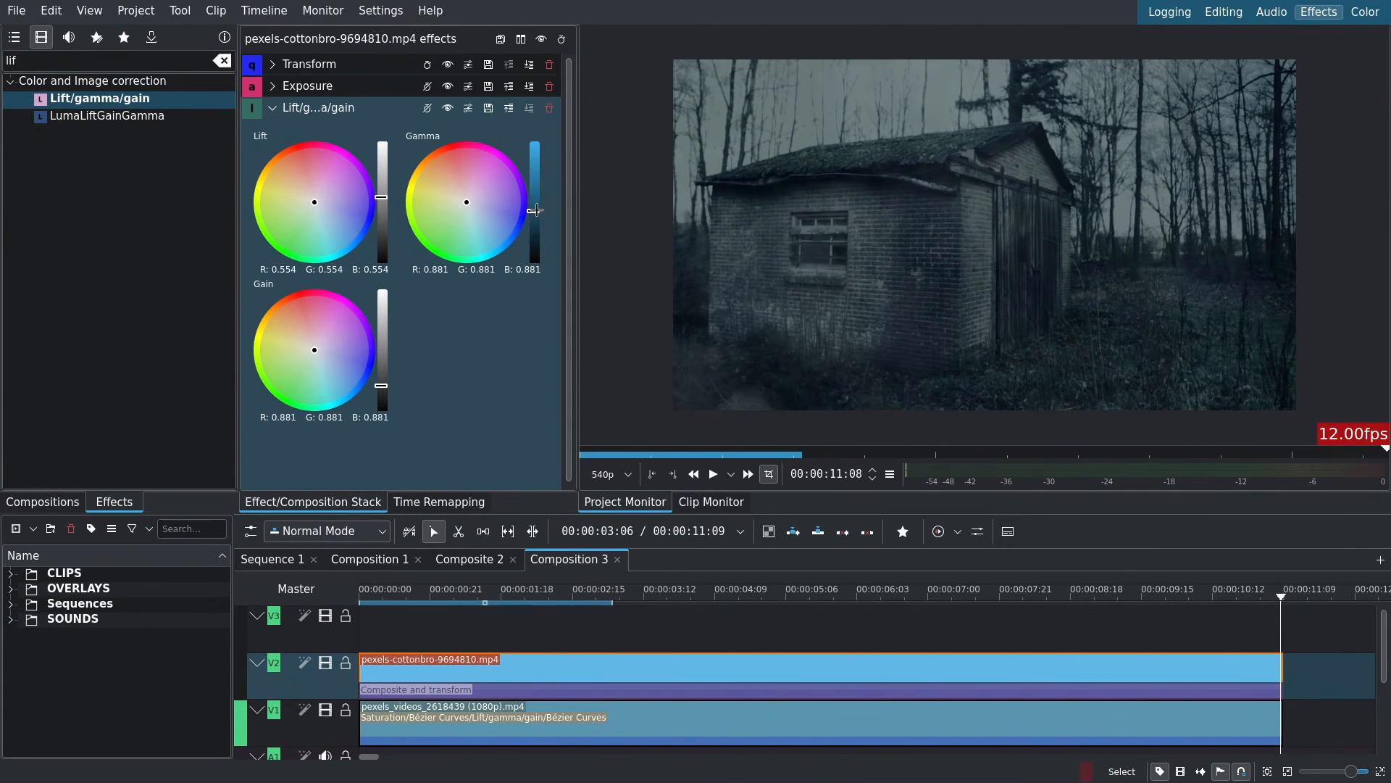
Step: Add a Transparency effect at 0.60 to the fog clip
text(trans)
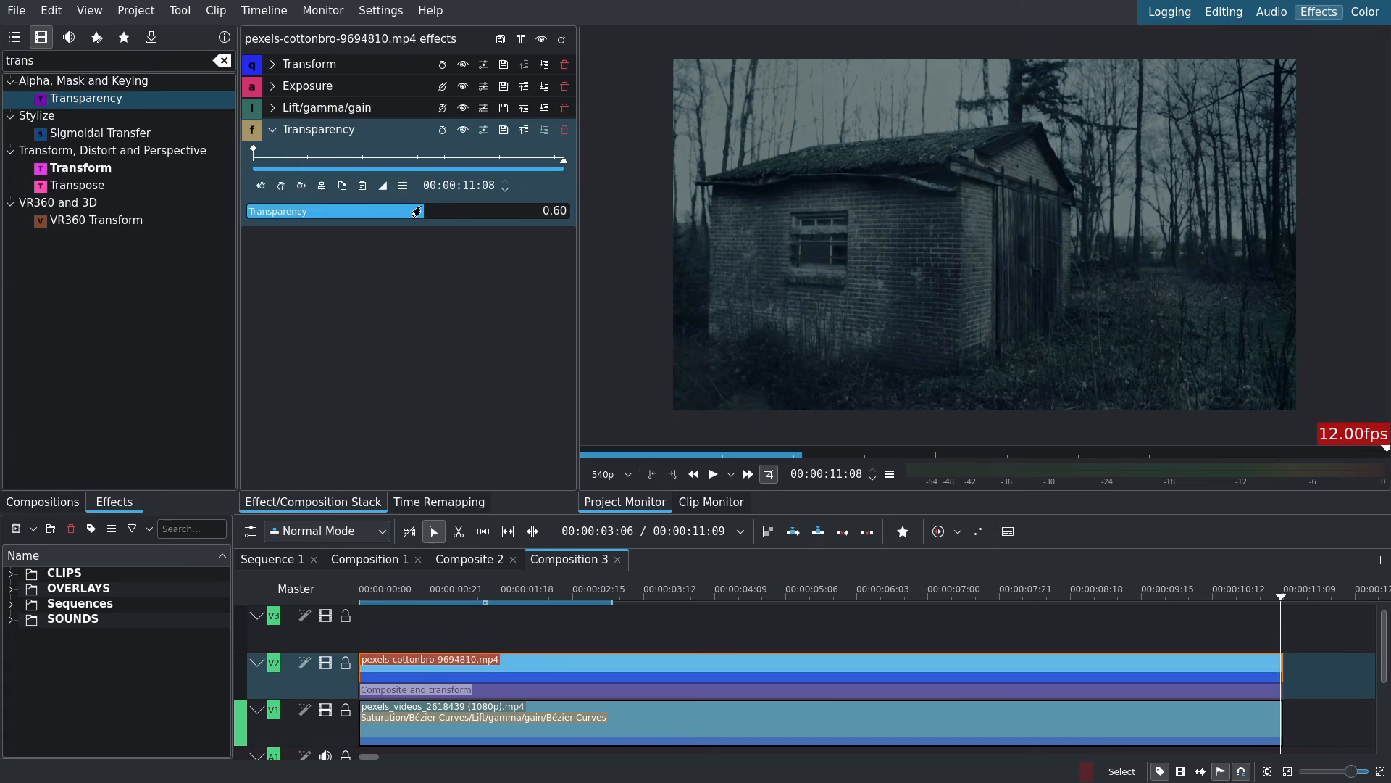